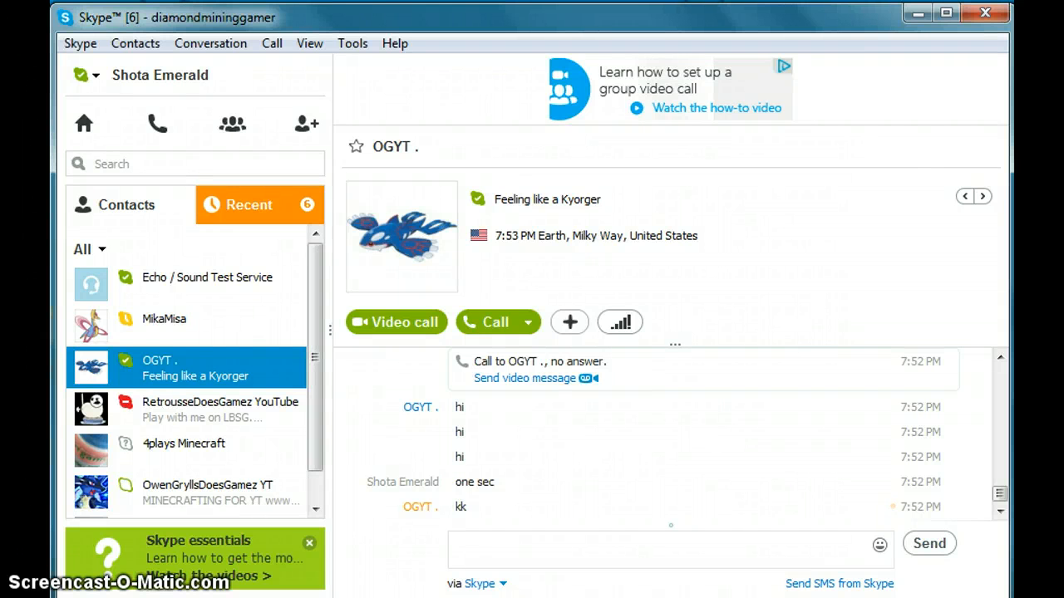
pyautogui.scroll(-3)
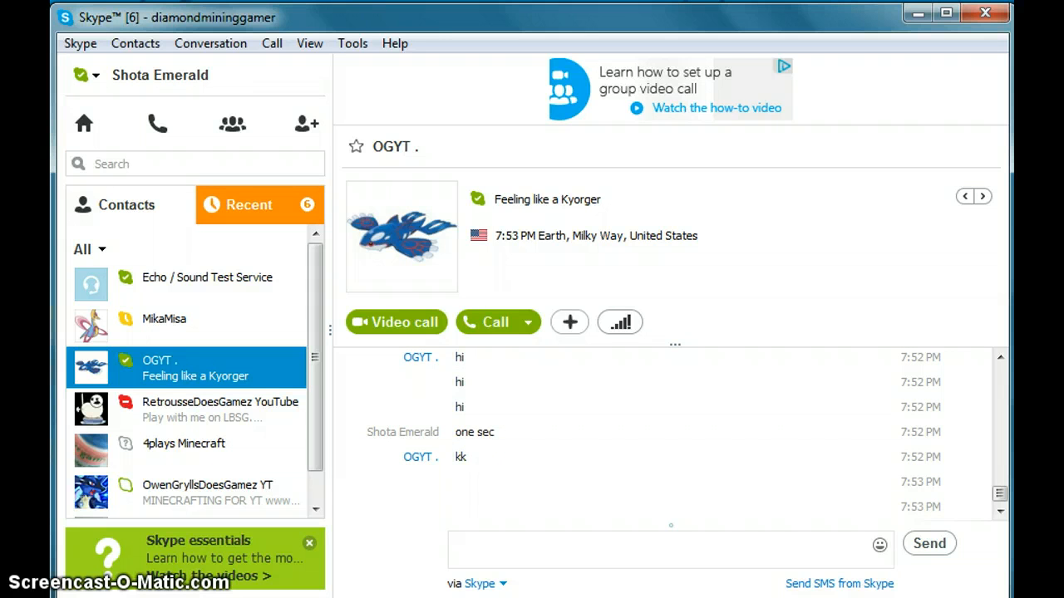
pyautogui.write('im callin g')
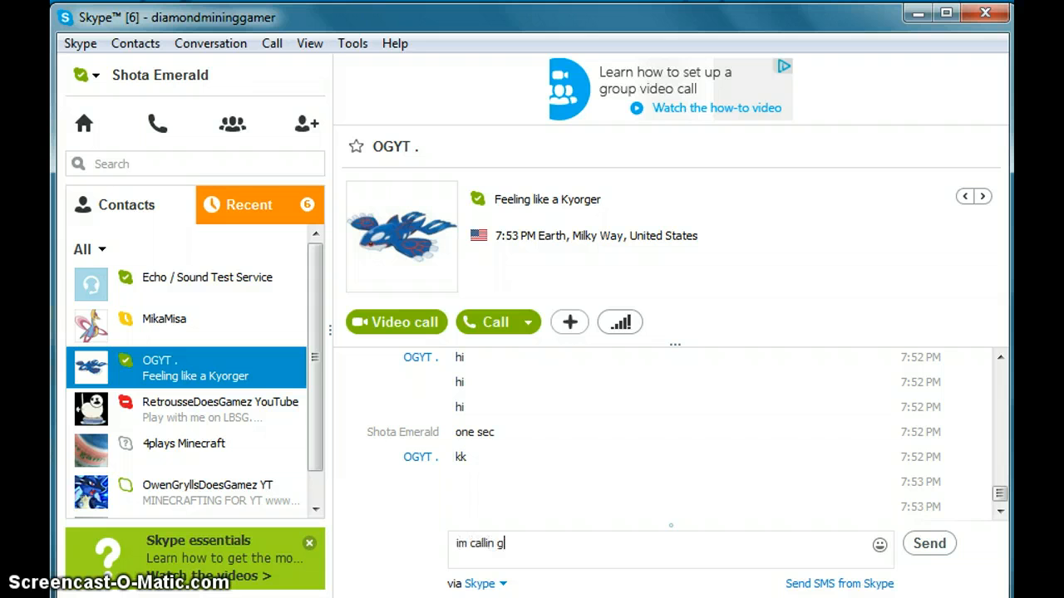
pyautogui.click(930, 542)
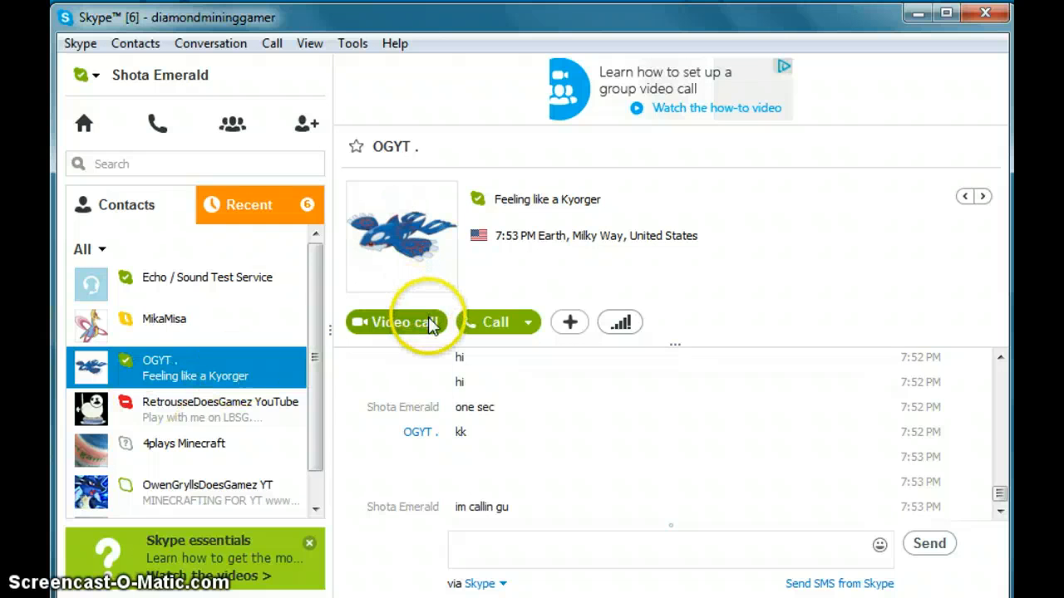
# Start a video call with OGYT and turn off your own camera
pyautogui.click(398, 323)
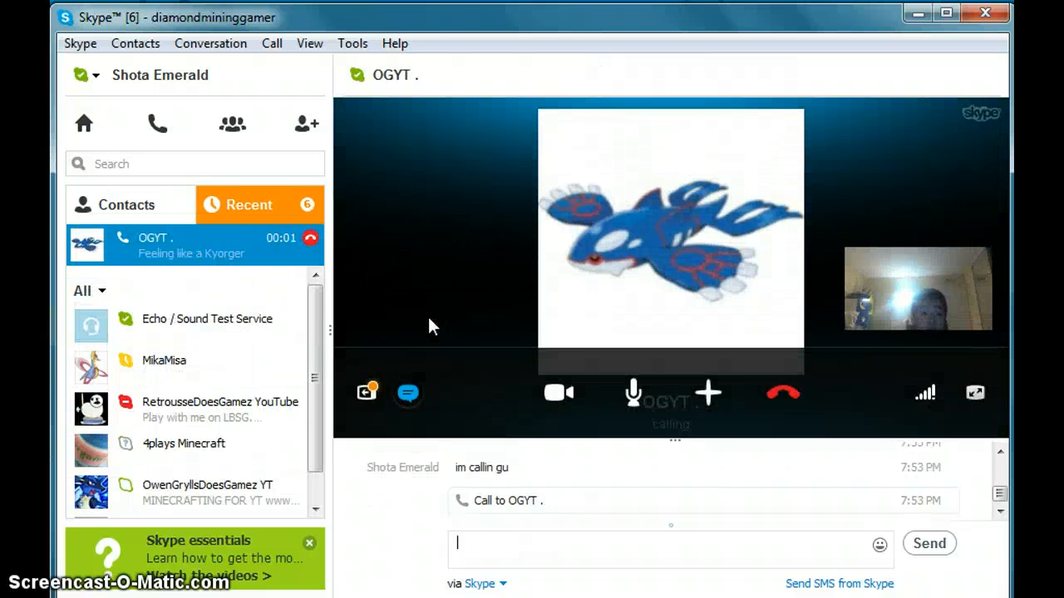
pyautogui.click(558, 392)
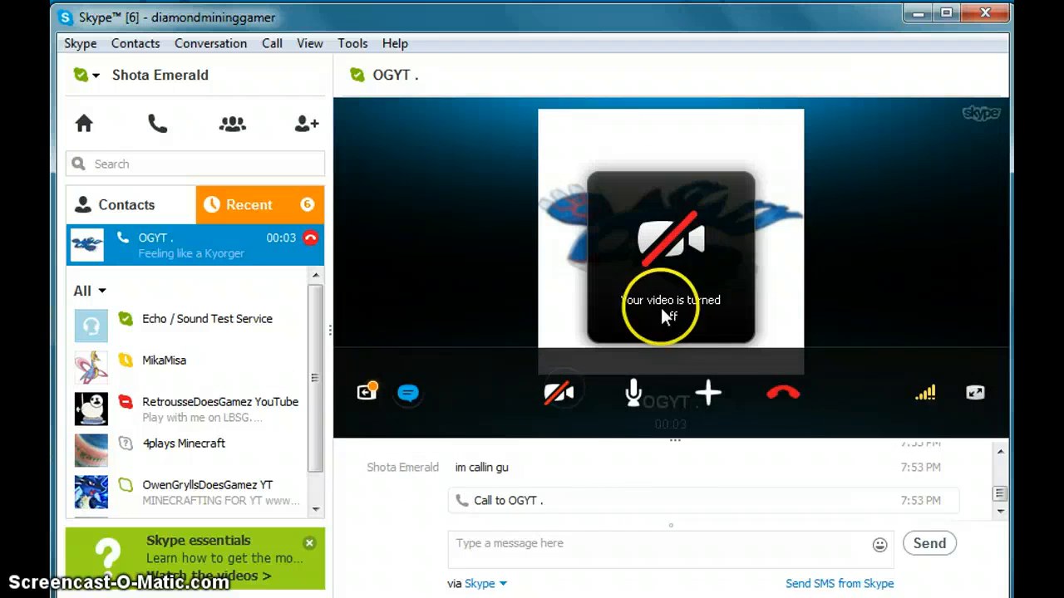
pyautogui.moveTo(834, 279)
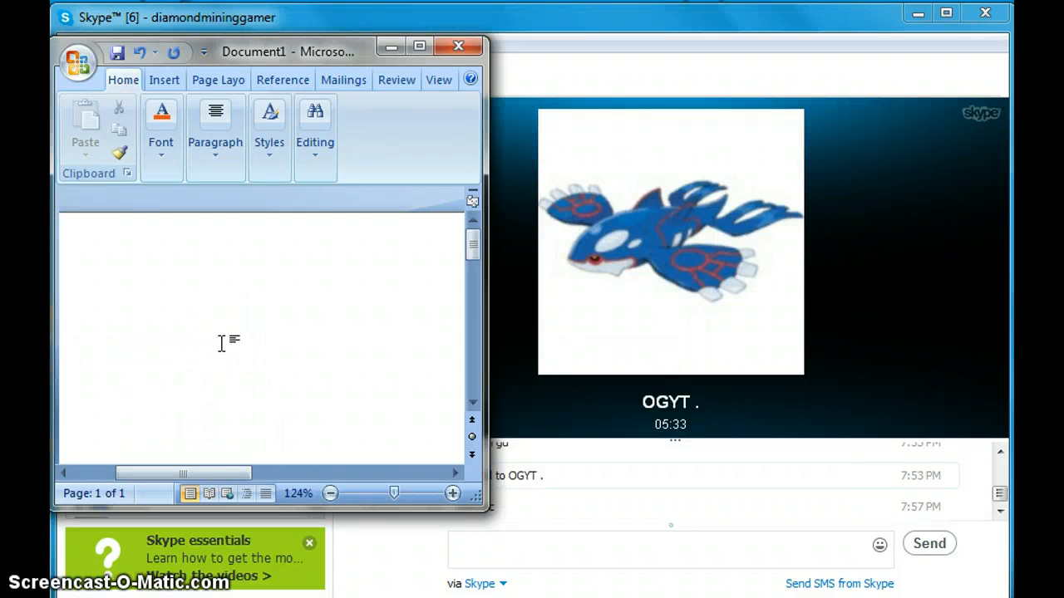
# Maximize Word and close Document1 to return to the OGYT call
pyautogui.click(84, 348)
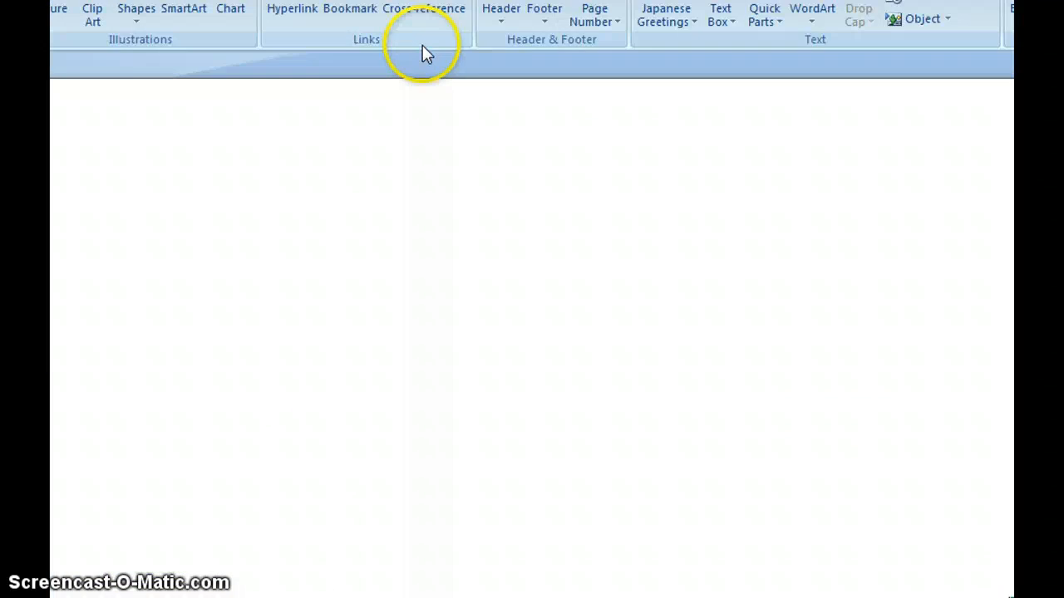
pyautogui.click(420, 48)
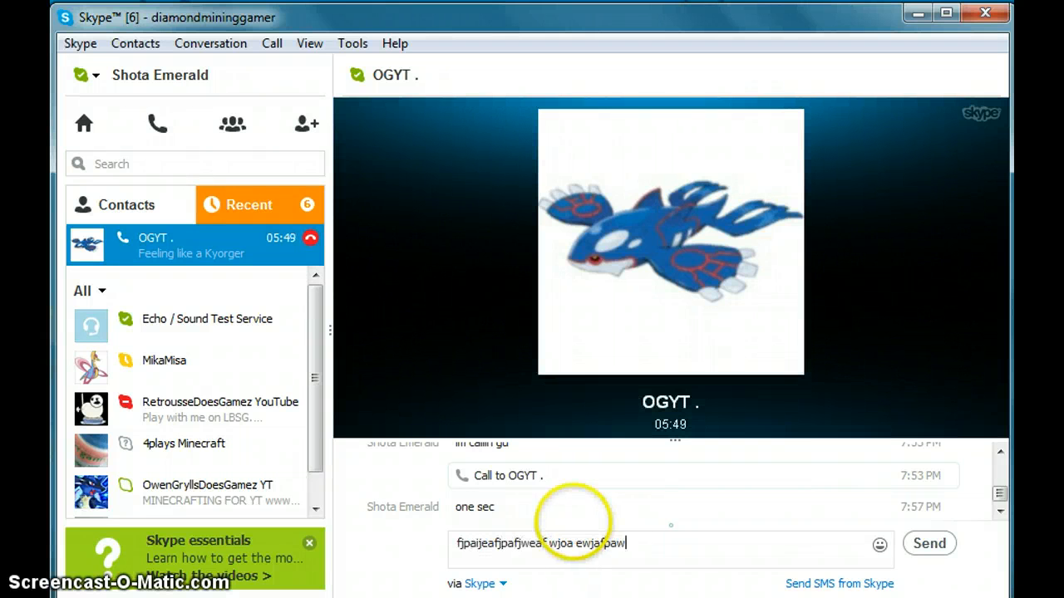
pyautogui.write('fiajafep error')
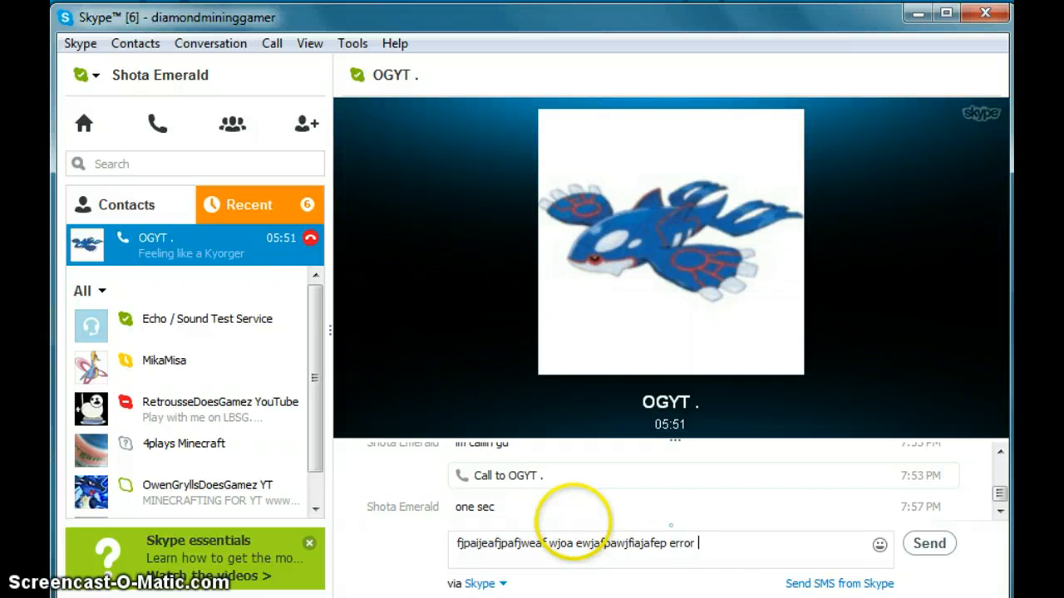
pyautogui.click(930, 543)
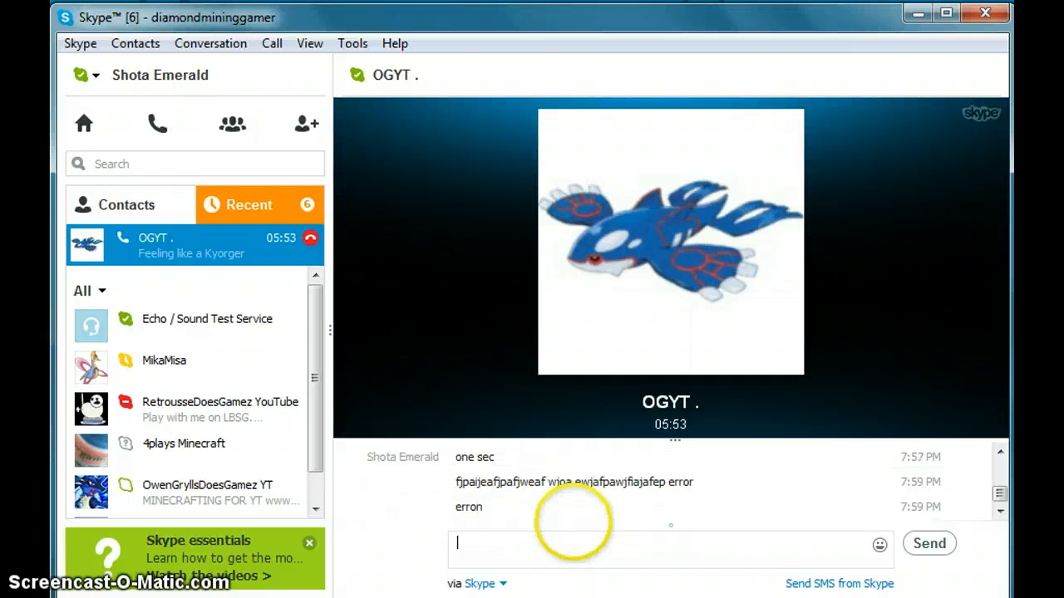
pyautogui.write('er')
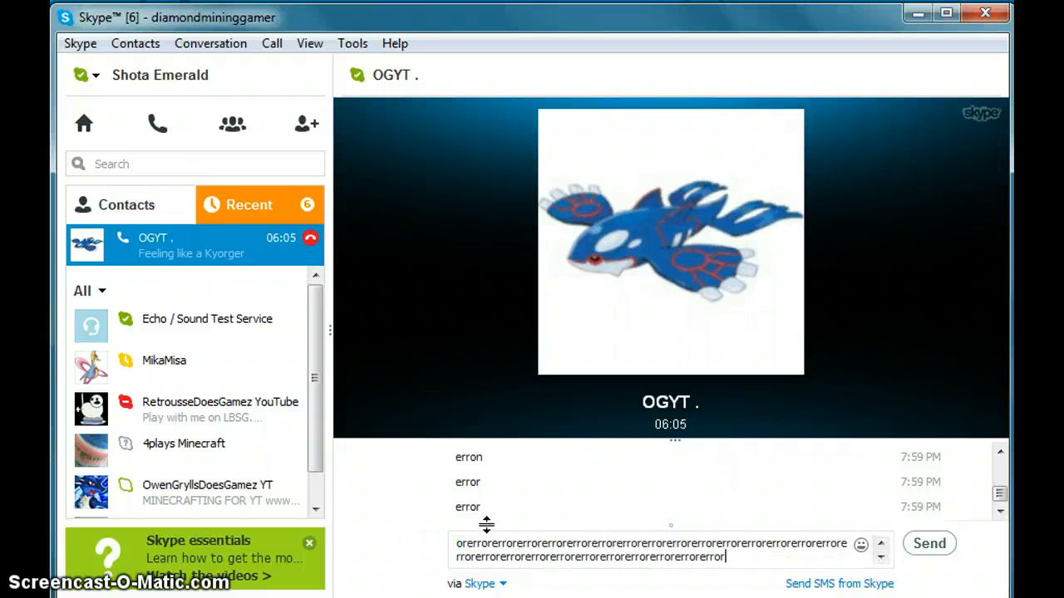
pyautogui.click(929, 543)
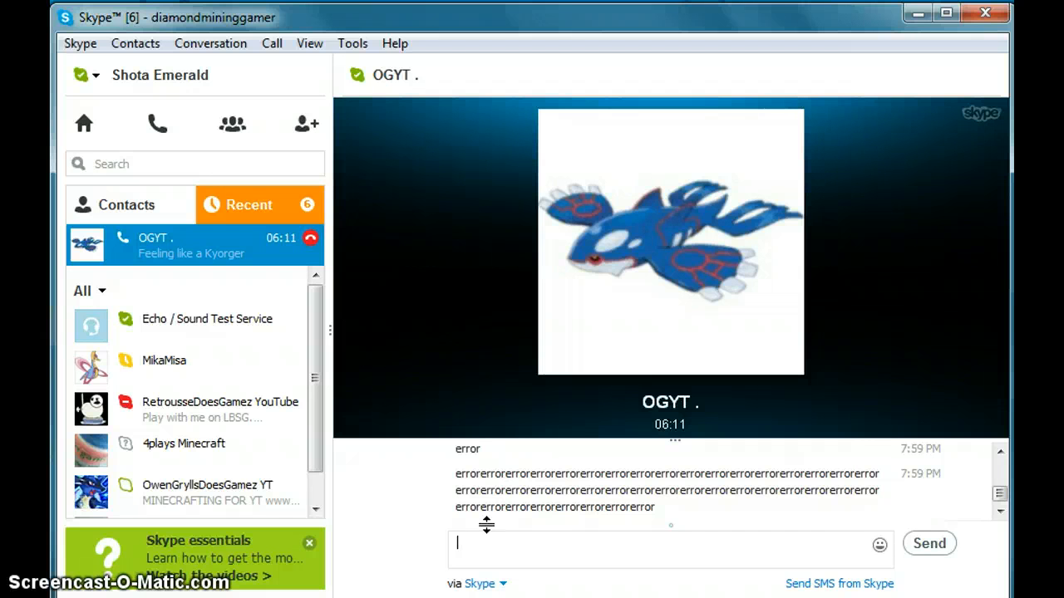
pyautogui.moveTo(970, 480)
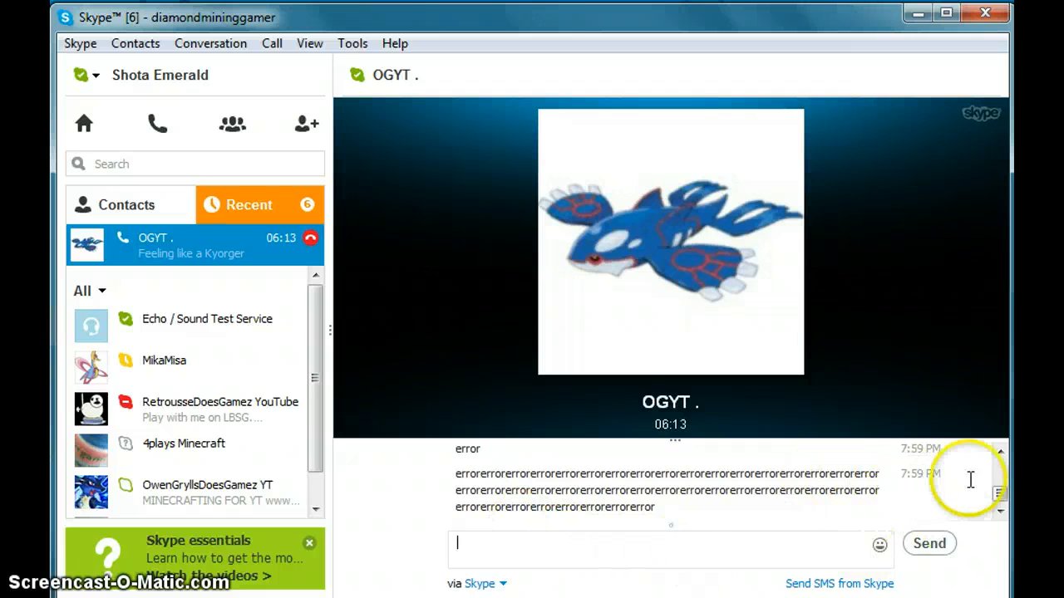
pyautogui.moveTo(948, 474)
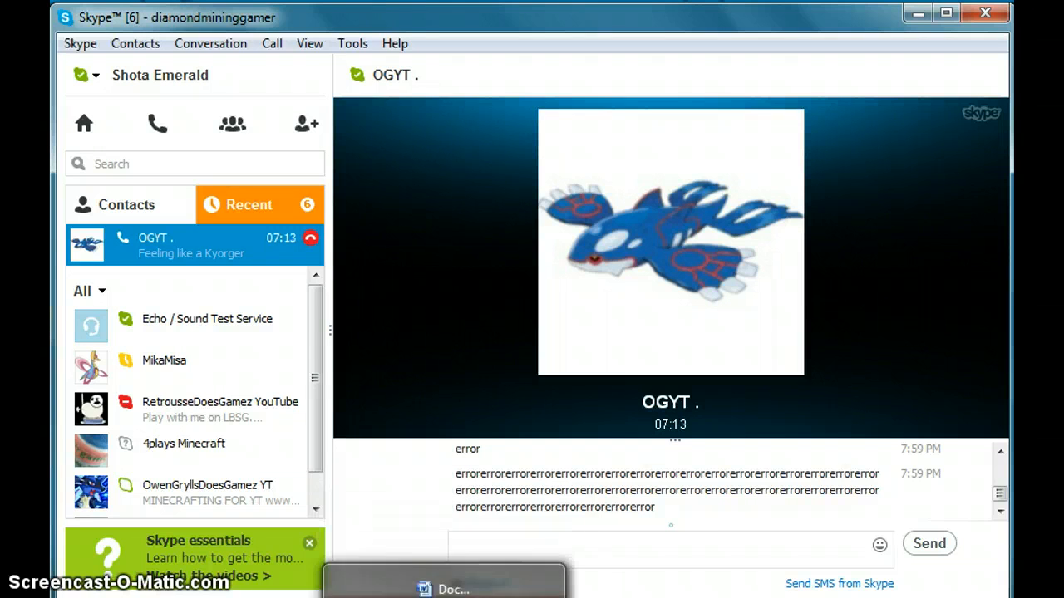
pyautogui.click(449, 589)
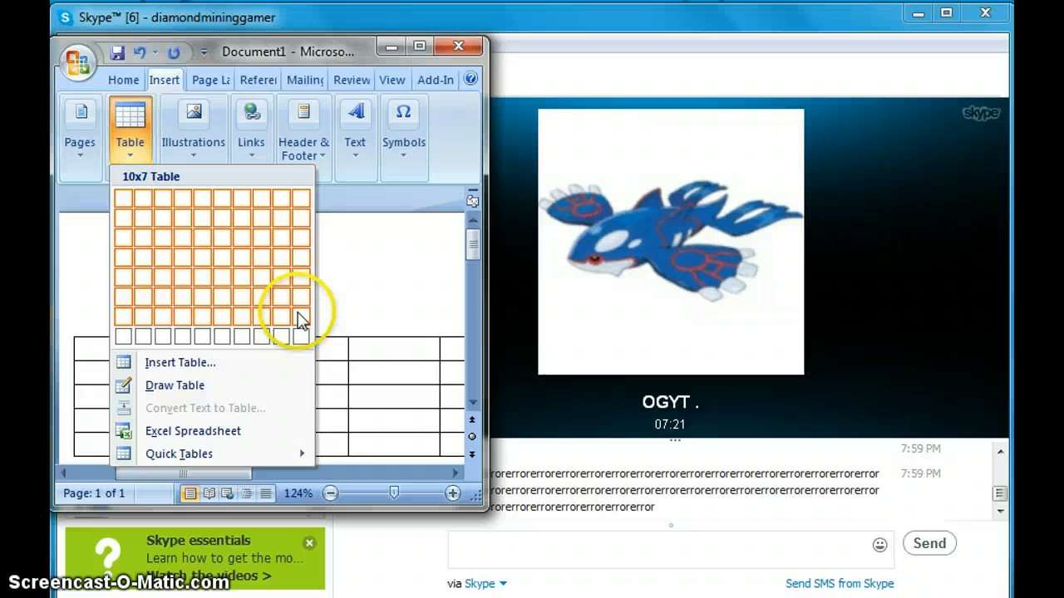
pyautogui.click(299, 320)
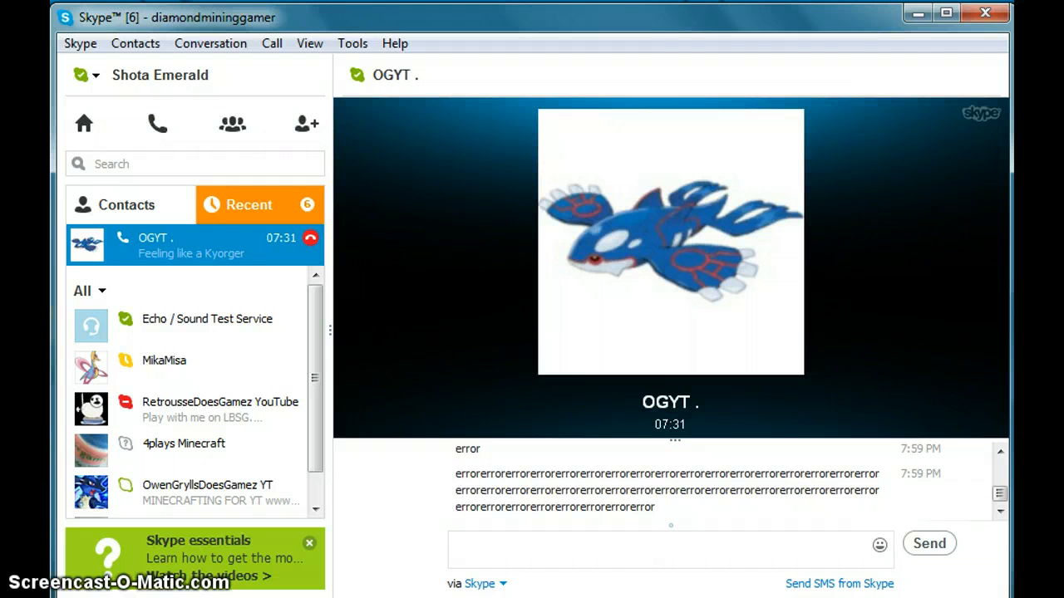
# Send 'trorlrorlror' to OGYT in the call chat
pyautogui.write('trorlrorlror')
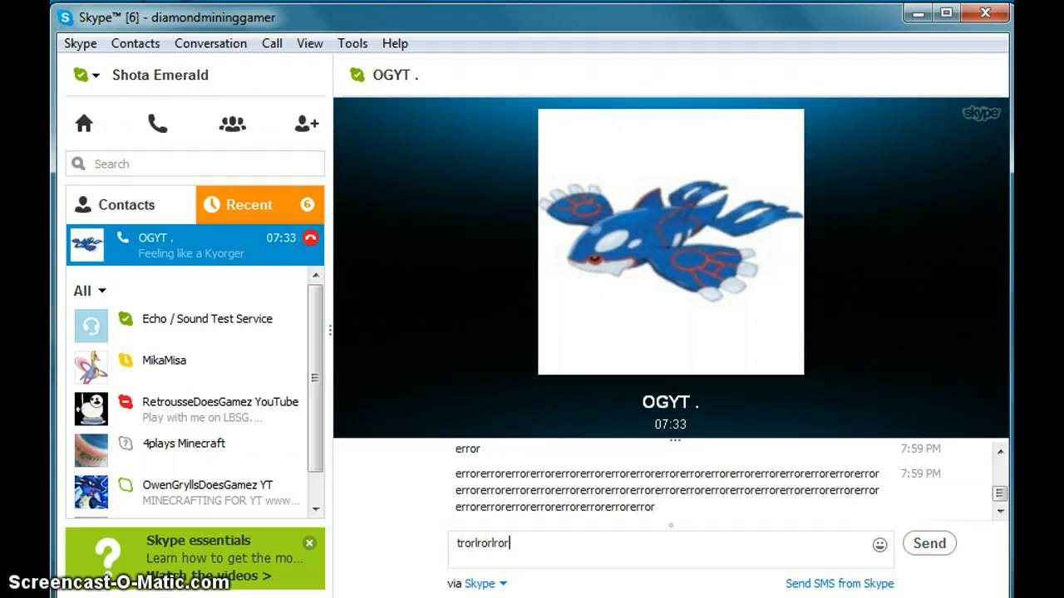
pyautogui.click(929, 542)
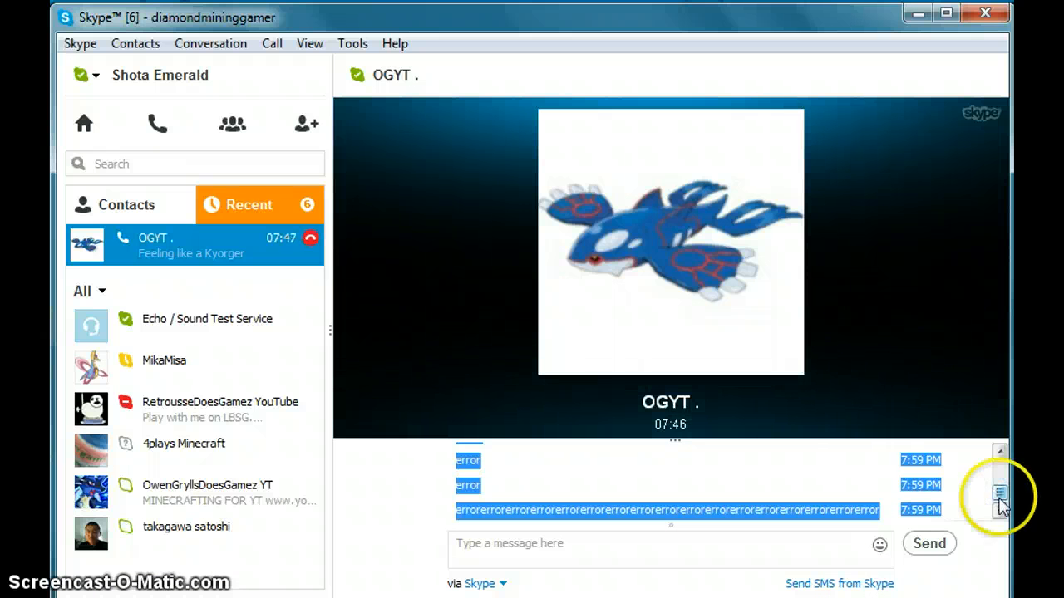
pyautogui.scroll(-3)
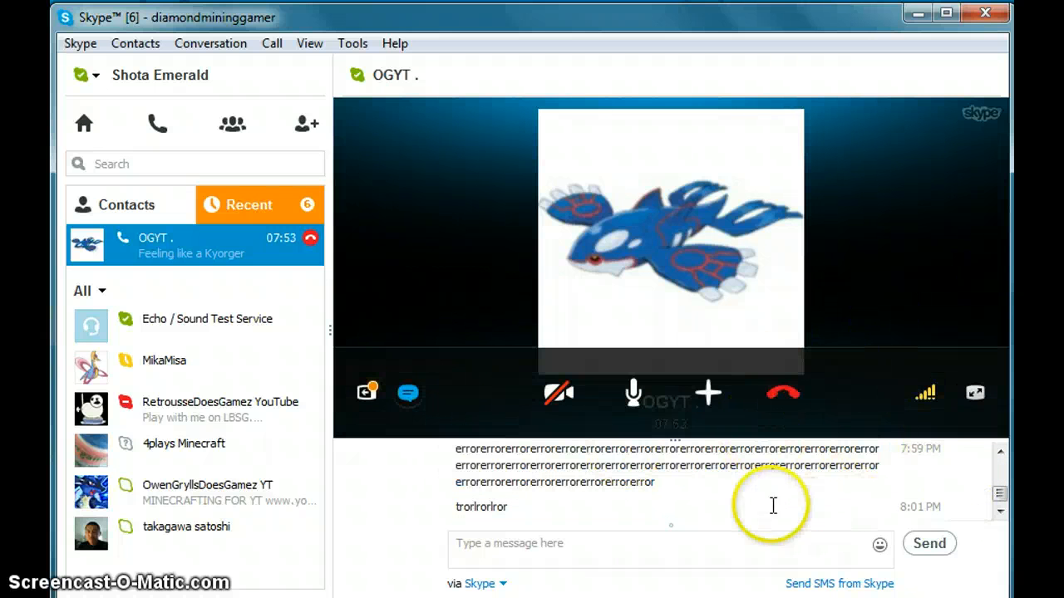
pyautogui.moveTo(647, 124)
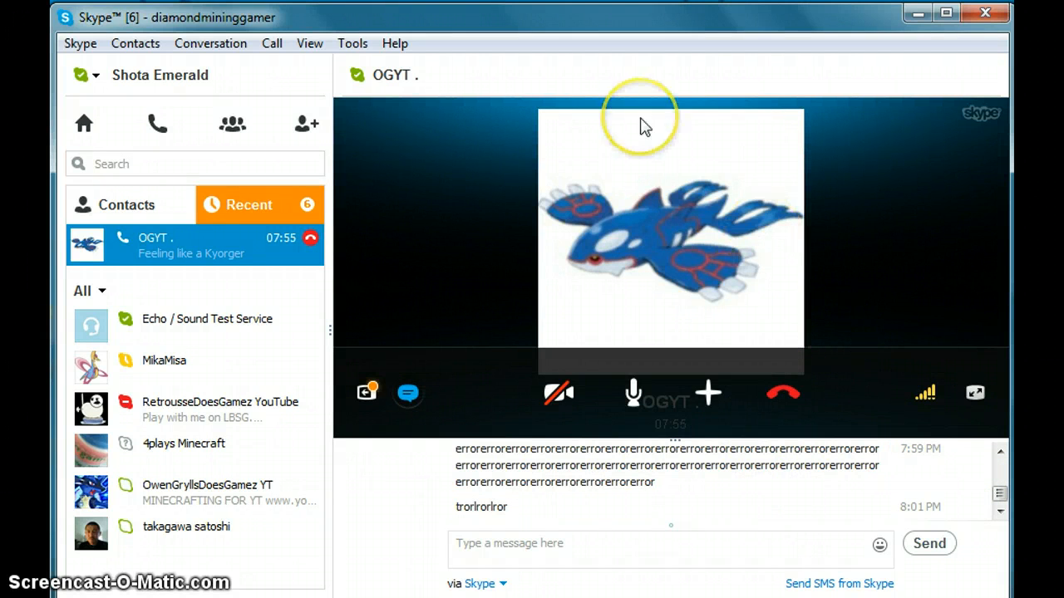
pyautogui.moveTo(734, 291)
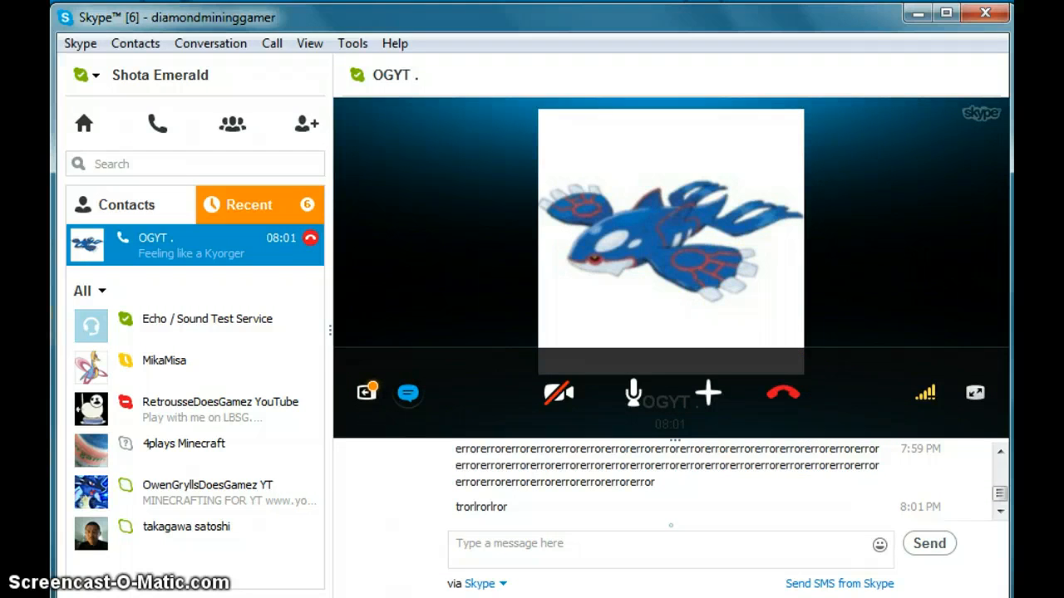
pyautogui.moveTo(827, 391)
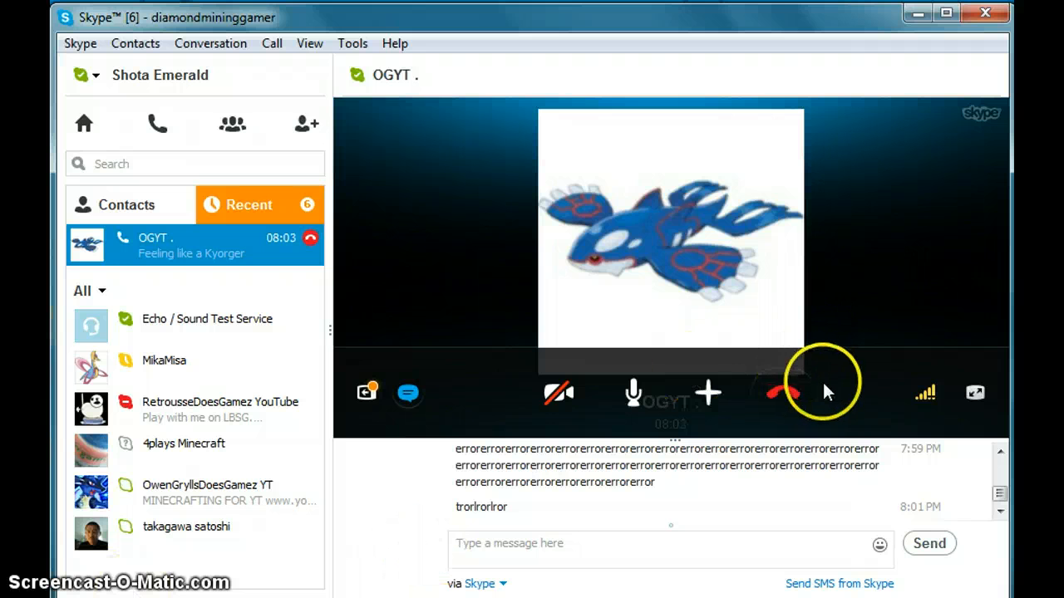